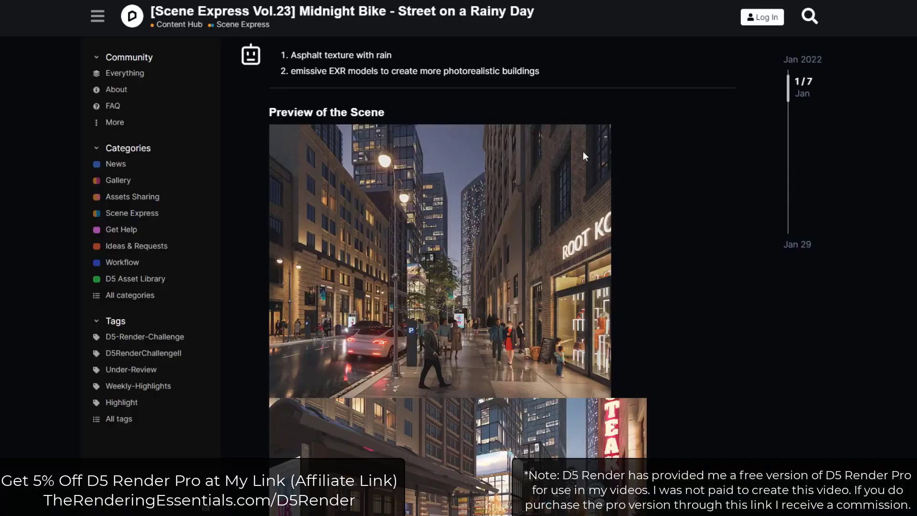
- Adjust the scene view and selection before browsing assets
scroll("up", 3)
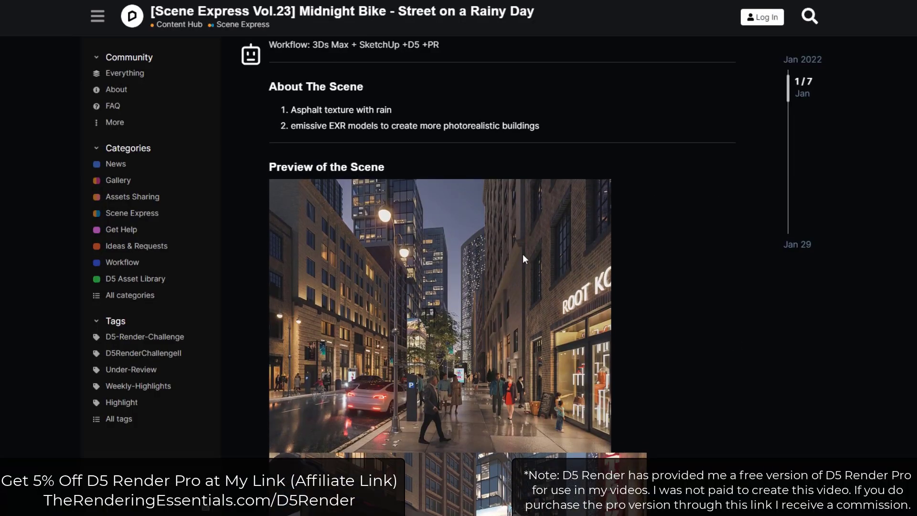
scroll("down", 3)
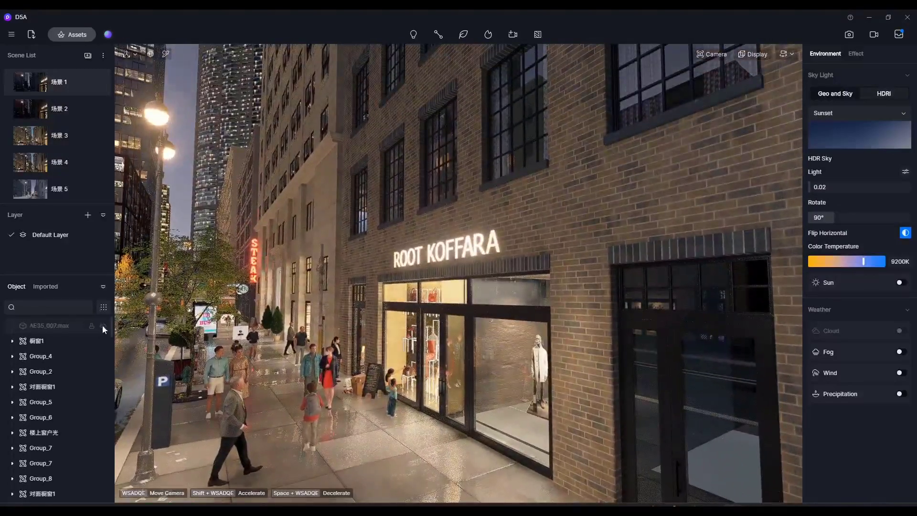
left_click(103, 325)
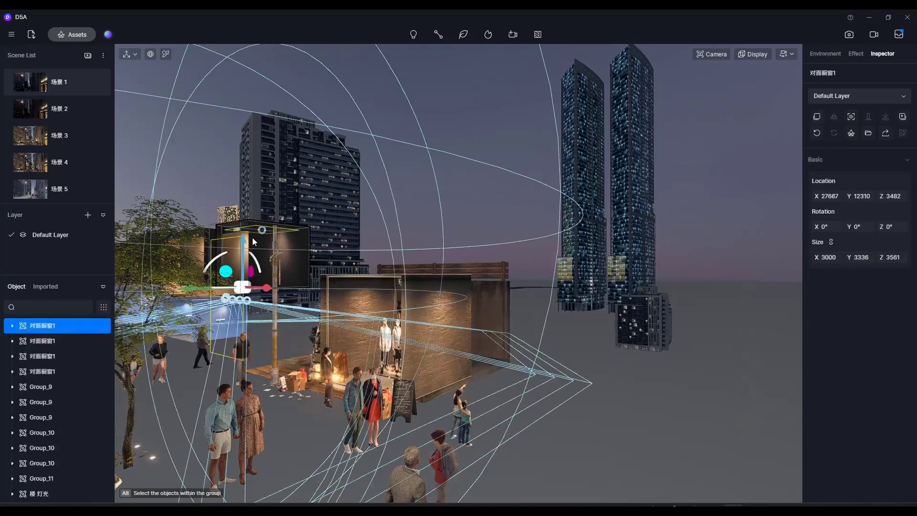
left_click(825, 53)
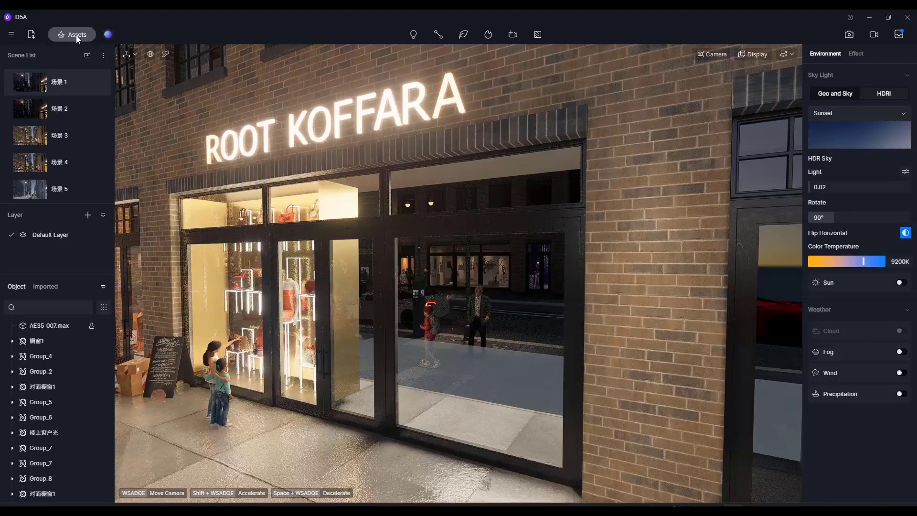
- Show the Interior Parallax model category in the asset library and pick Commercial window display 10
left_click(72, 35)
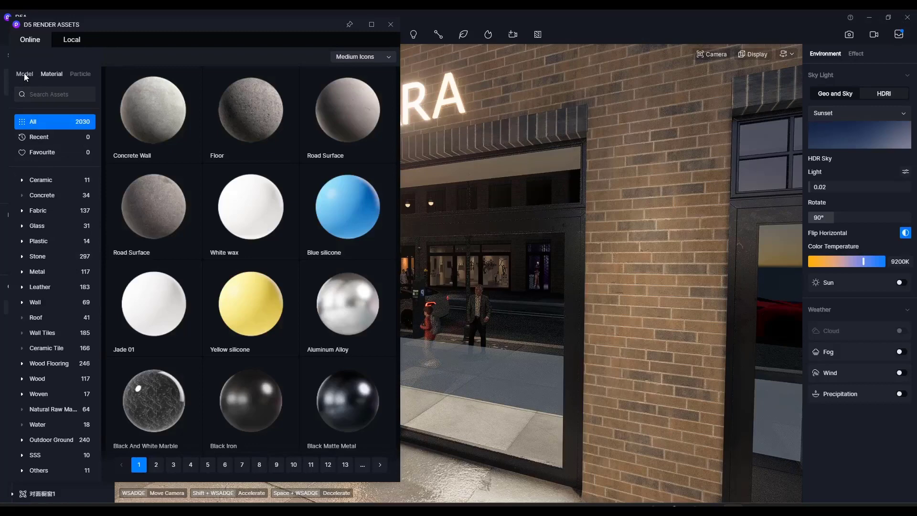
left_click(24, 73)
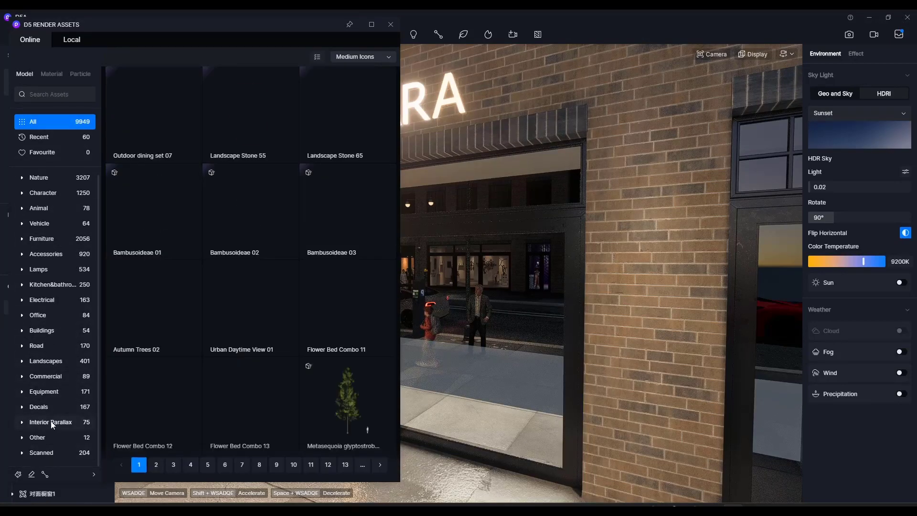
left_click(51, 421)
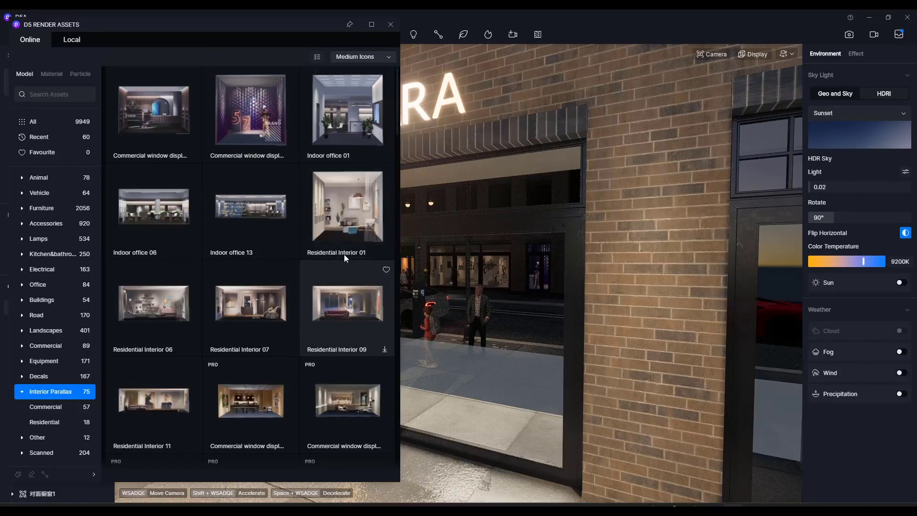
left_click(250, 110)
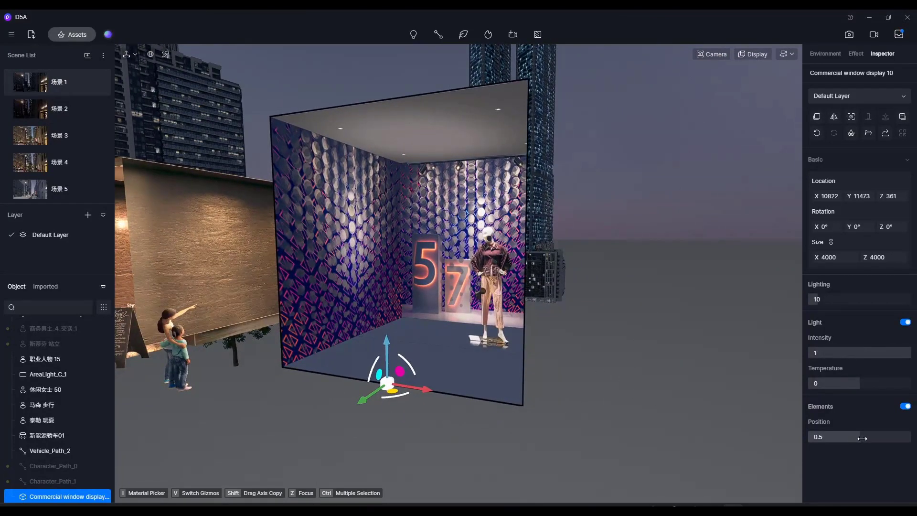
- Try the mannequin at several depths with Elements Position, settling on 0.7
left_click_drag(857, 436, 815, 437)
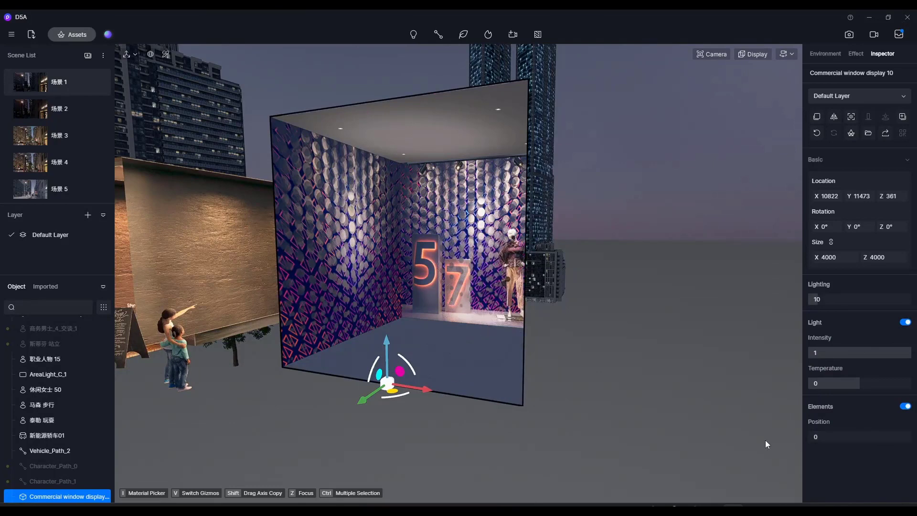
left_click_drag(833, 437, 865, 436)
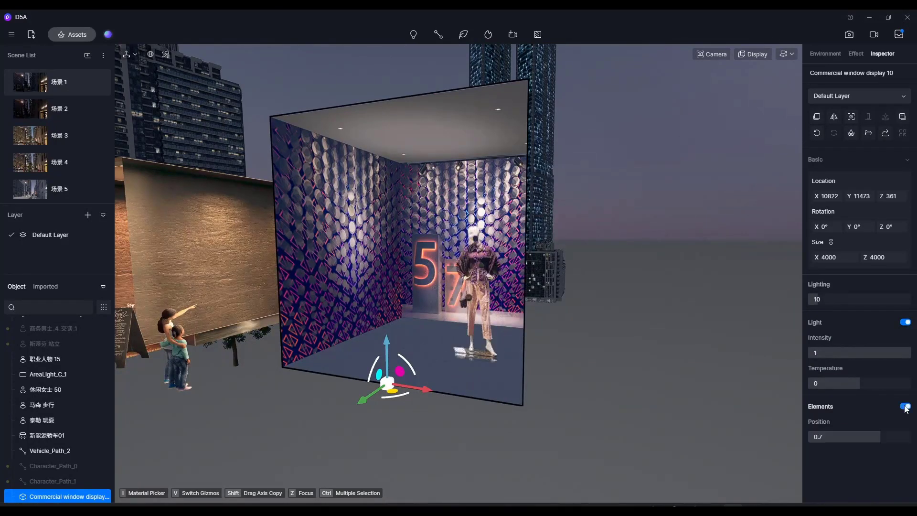
left_click_drag(859, 437, 843, 436)
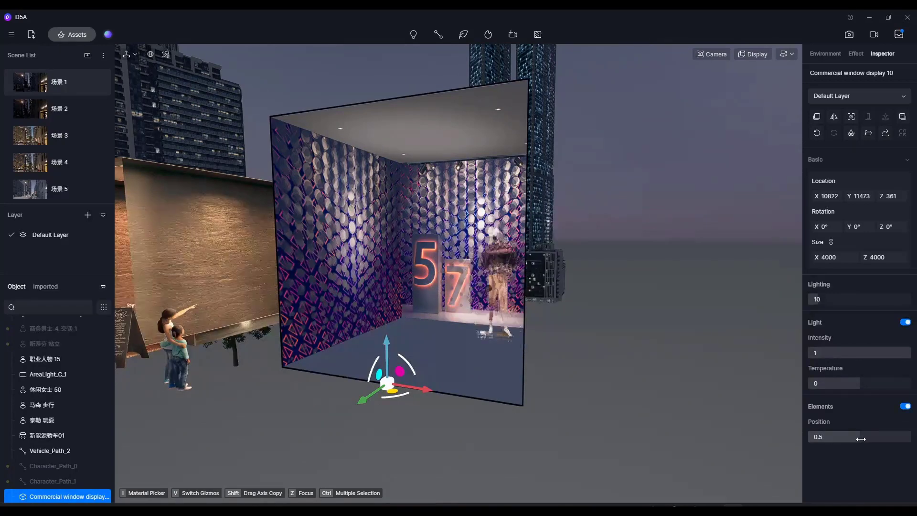
left_click_drag(859, 437, 849, 437)
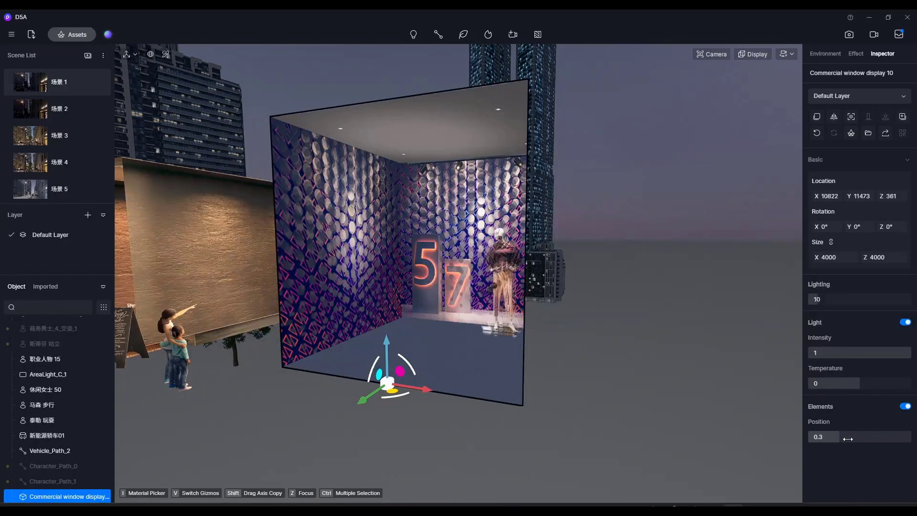
left_click_drag(823, 437, 842, 436)
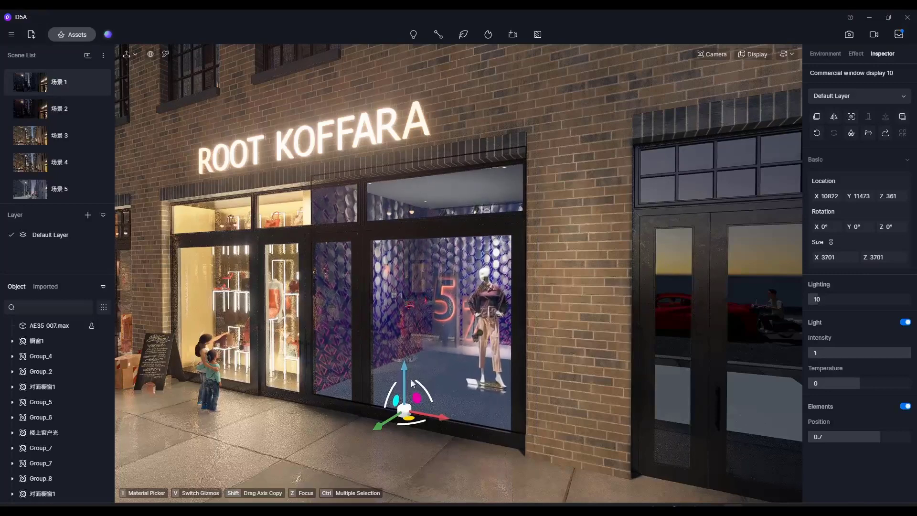
- Slide the display room along X to sit behind the Root Koffara storefront glass
left_click_drag(438, 418, 422, 420)
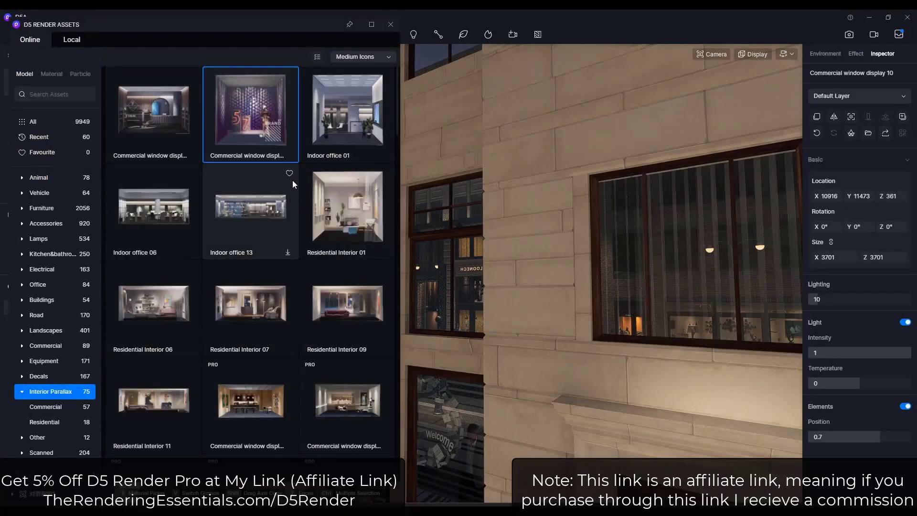
- Download Indoor office 02 from the Interior Parallax list and pick it for placement
scroll("down", 3)
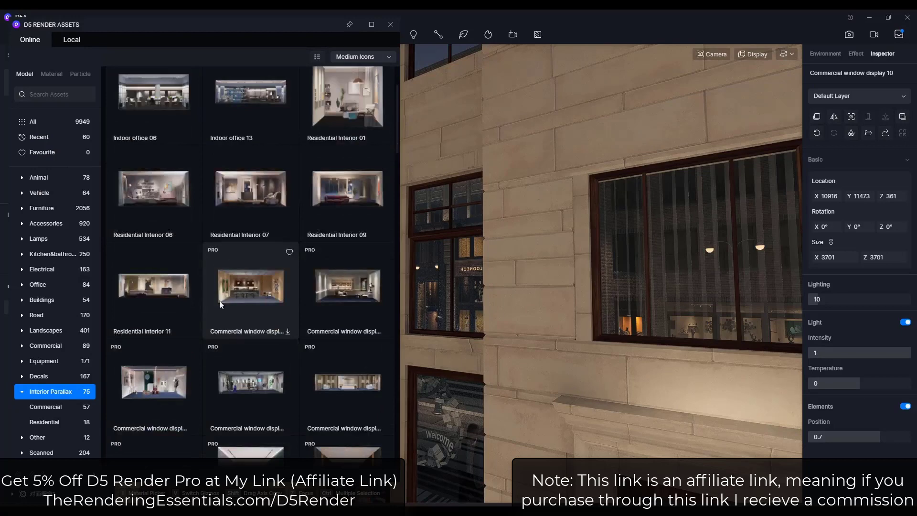
scroll("down", 3)
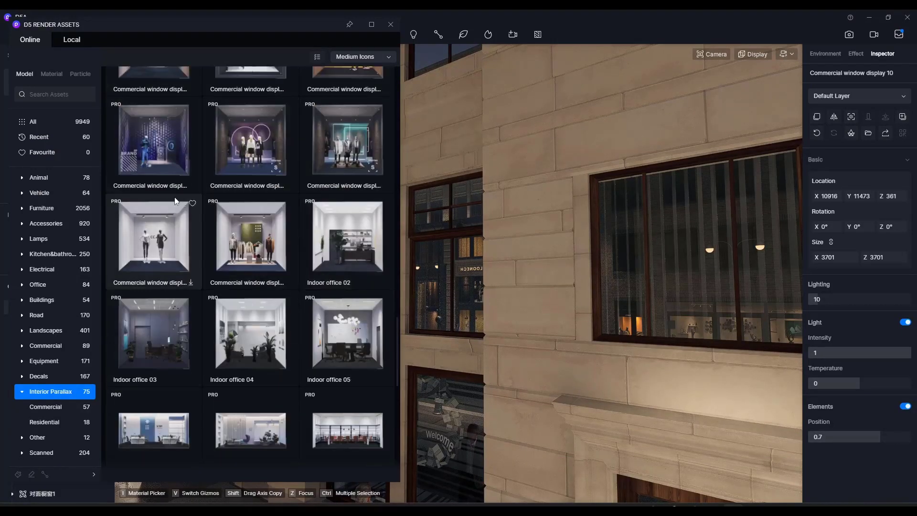
scroll("down", 3)
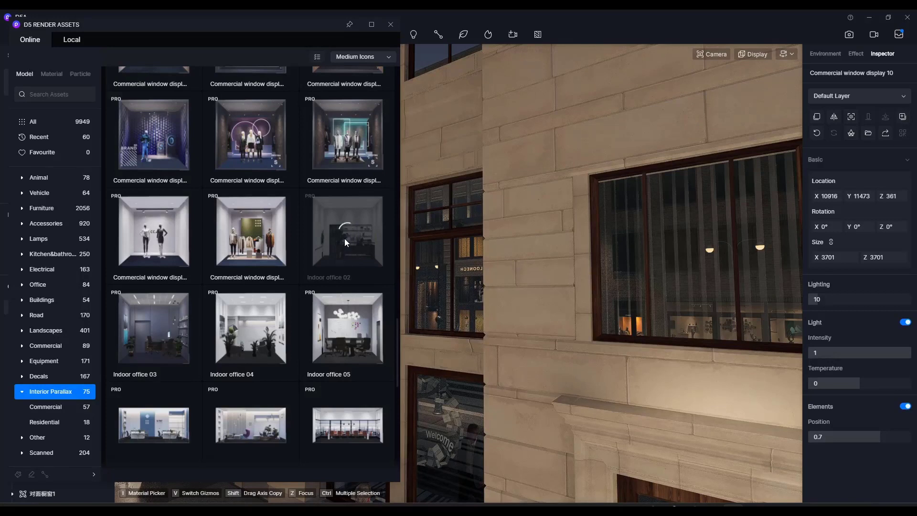
left_click(346, 231)
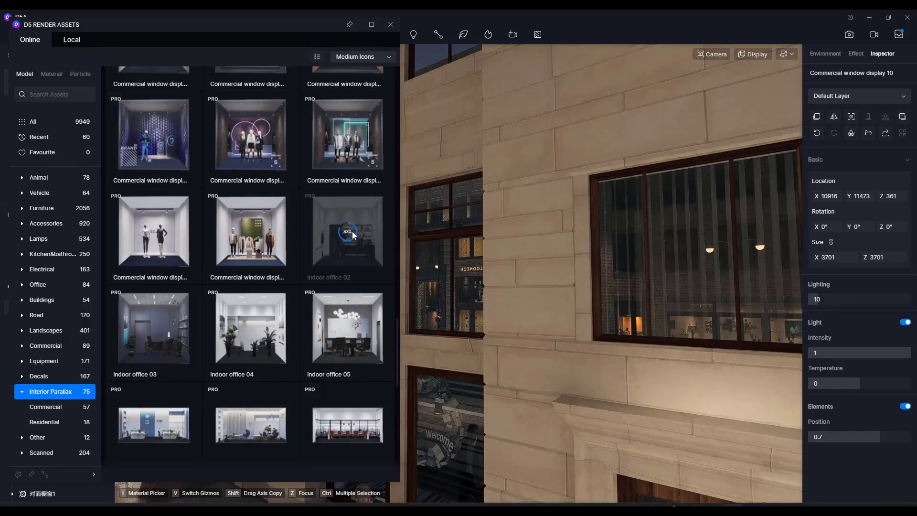
left_click(347, 231)
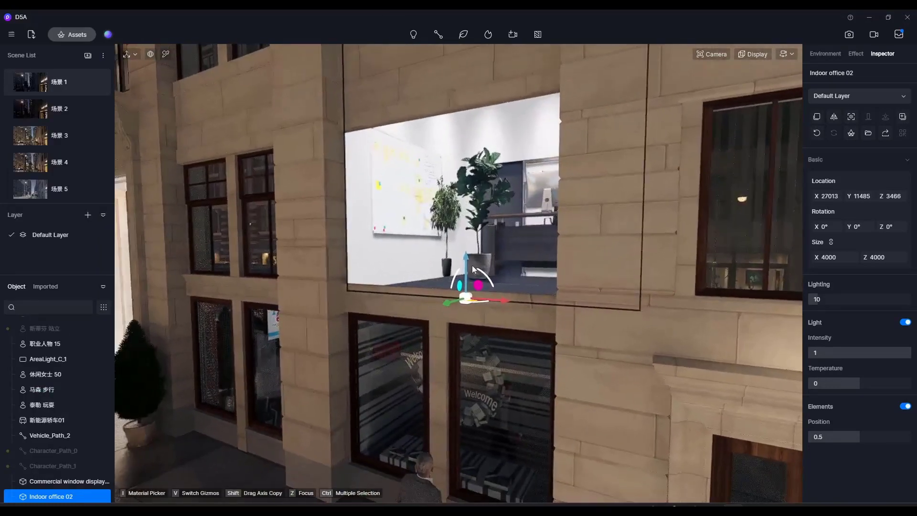
- Fit Indoor office 02 behind the upper windows, set intensity 0.2 and adjust its light temperature
left_click_drag(465, 269, 459, 301)
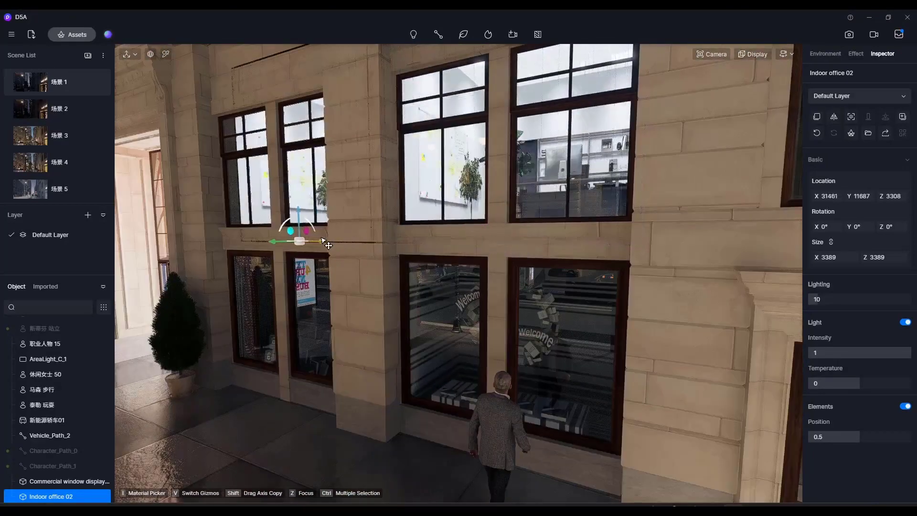
left_click_drag(321, 241, 295, 240)
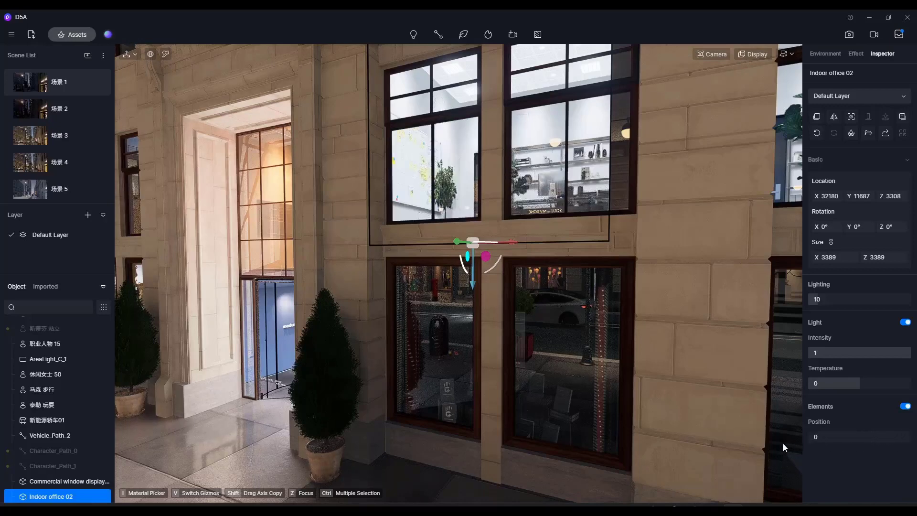
type("0.2")
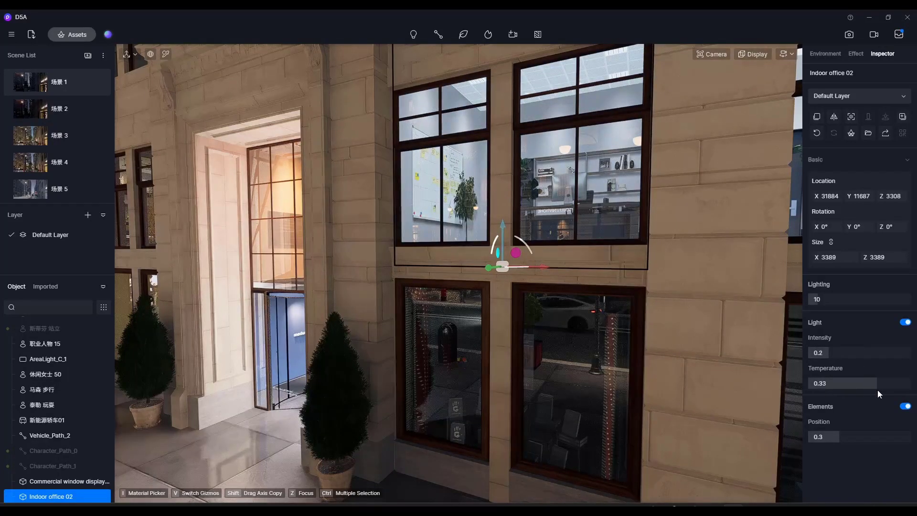
left_click_drag(828, 383, 879, 383)
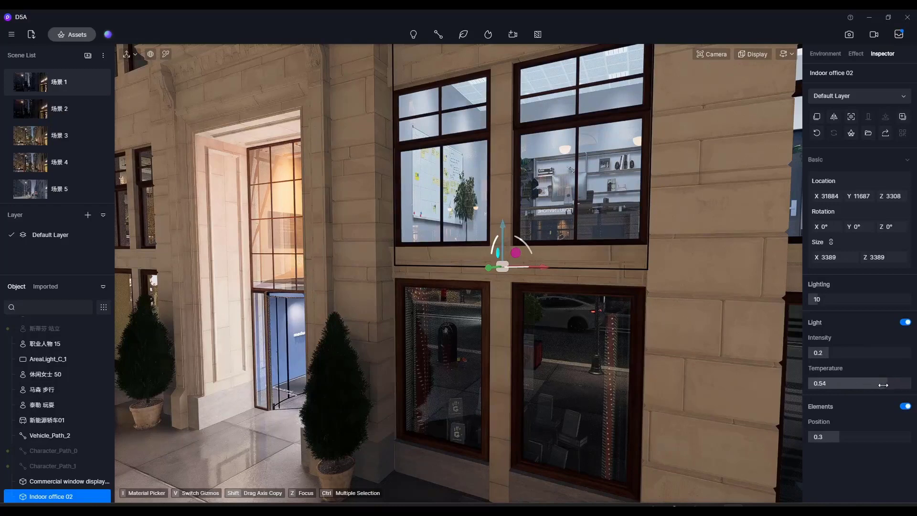
left_click_drag(883, 383, 843, 383)
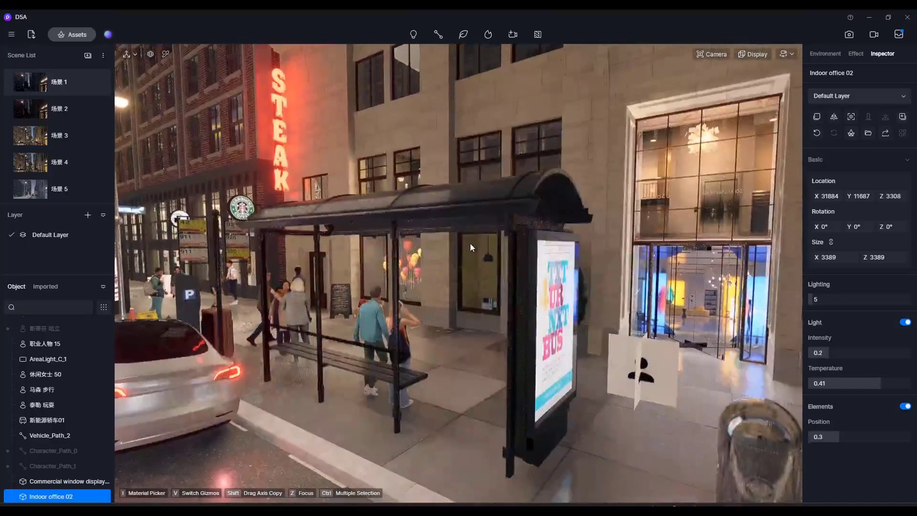
- Download Residential Interior 05 and place it behind an upper window of the stone building
left_click_drag(471, 248, 493, 294)
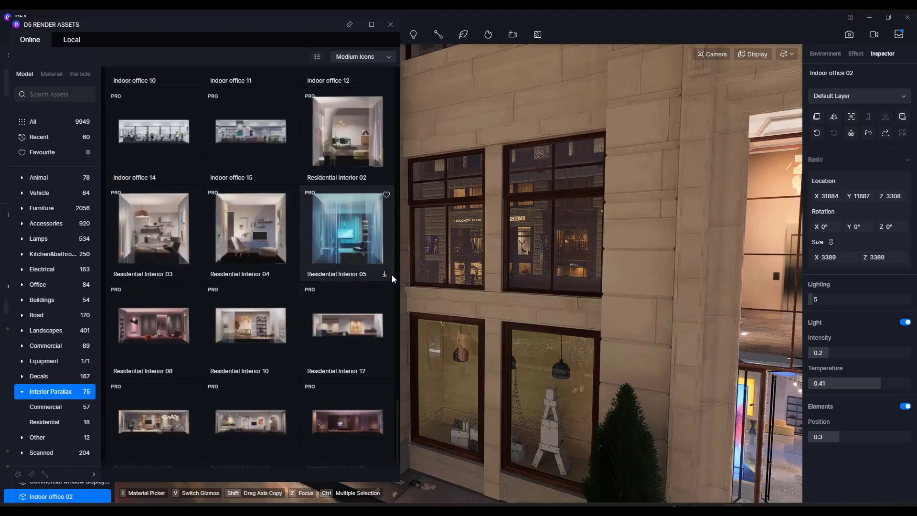
left_click(385, 274)
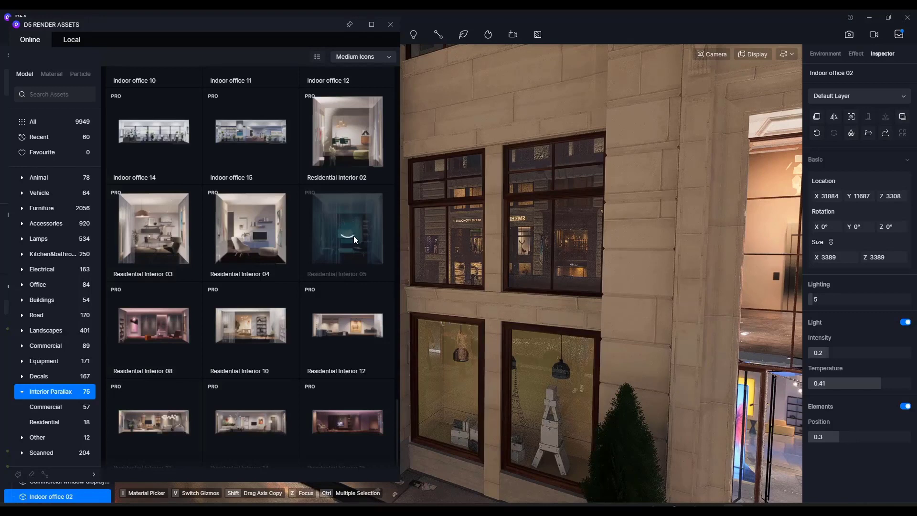
left_click(346, 228)
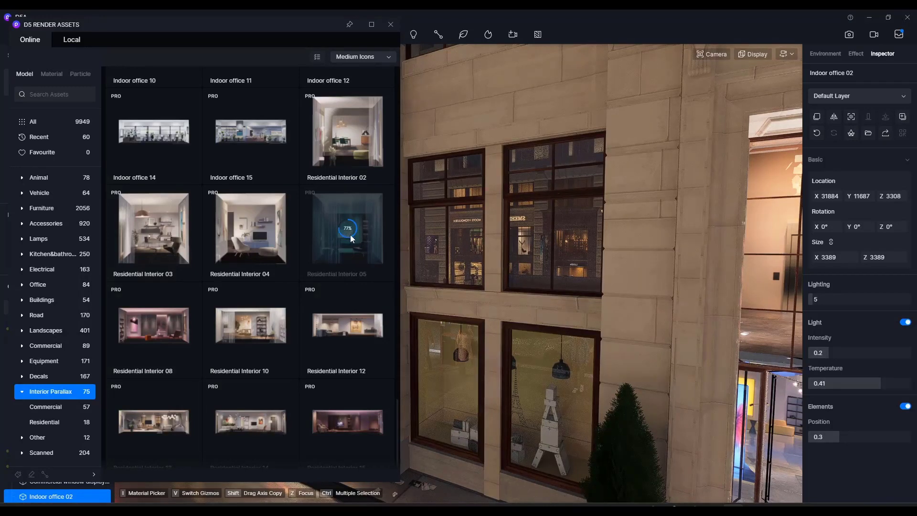
left_click(346, 228)
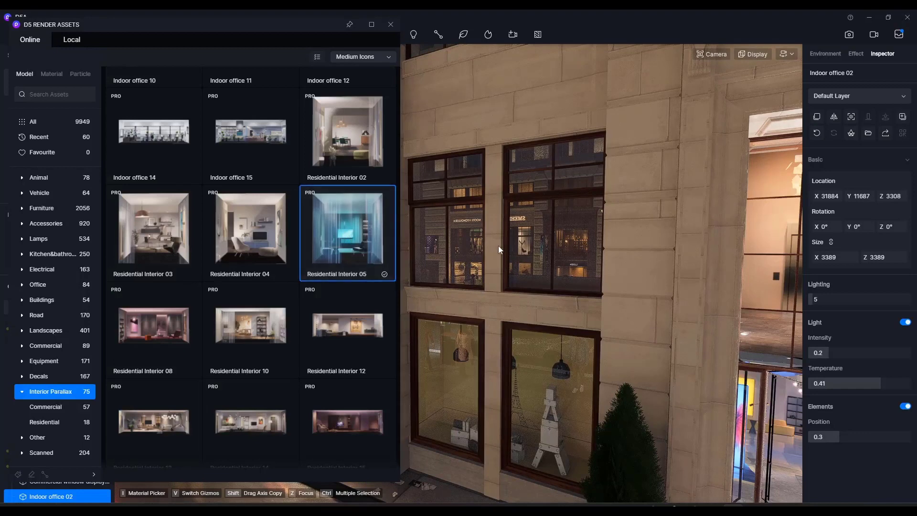
left_click(824, 54)
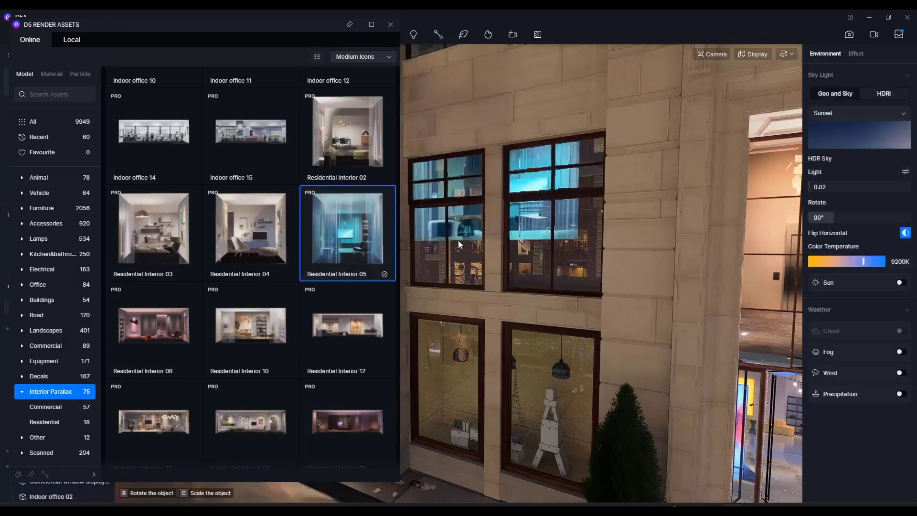